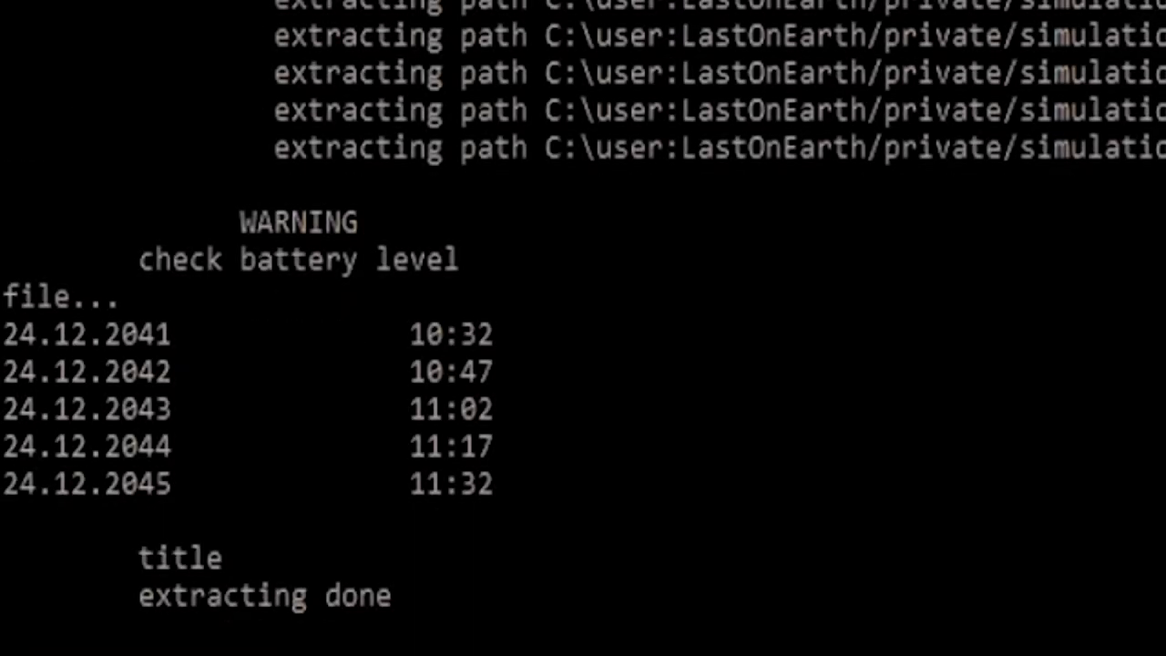
scroll(down, 3)
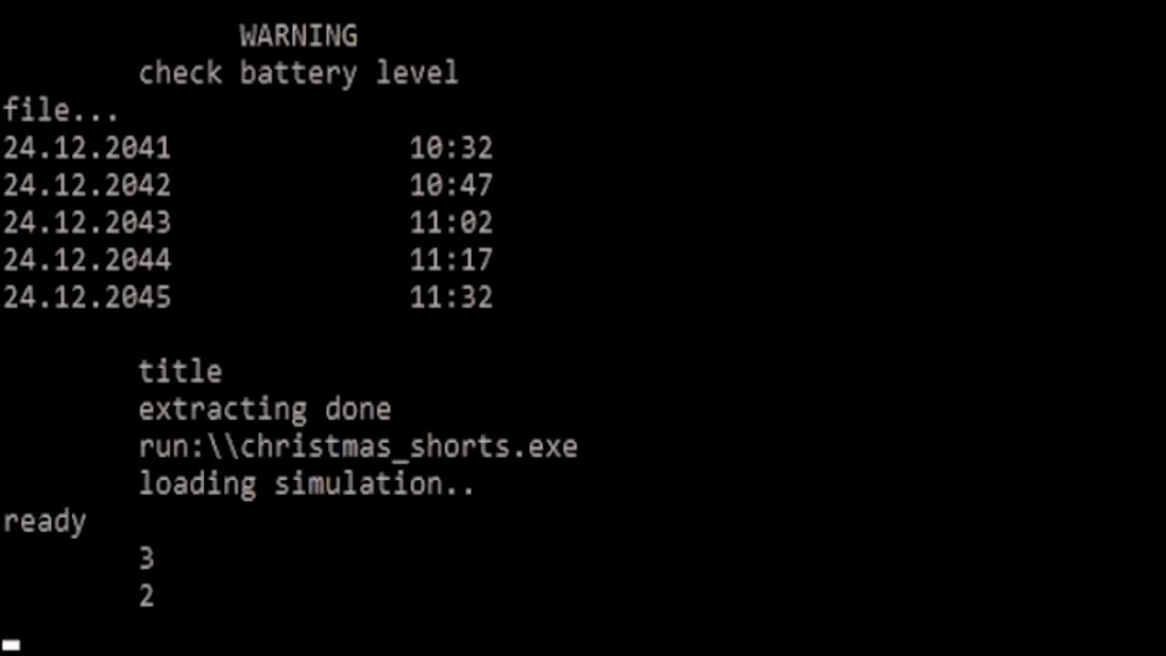